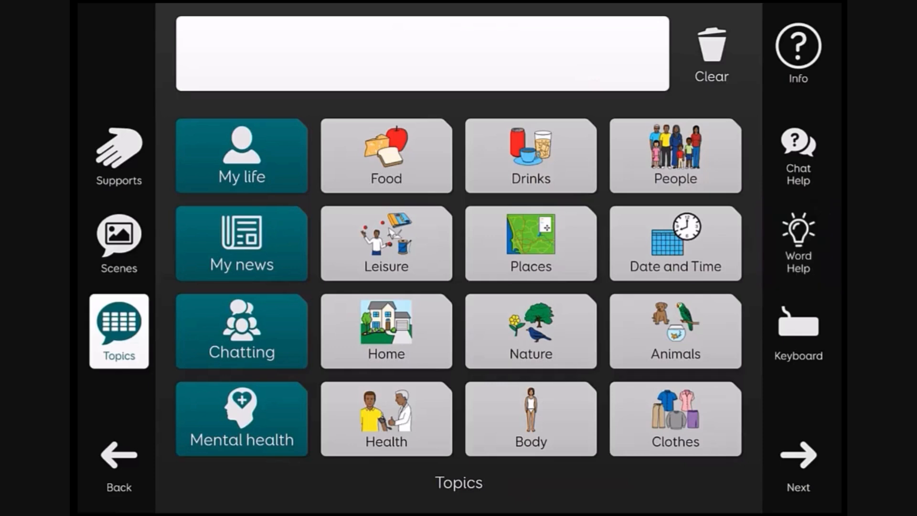
Open Word Help, visit Supports, and return to the draw, category and first-letter choices.
left_click(796, 242)
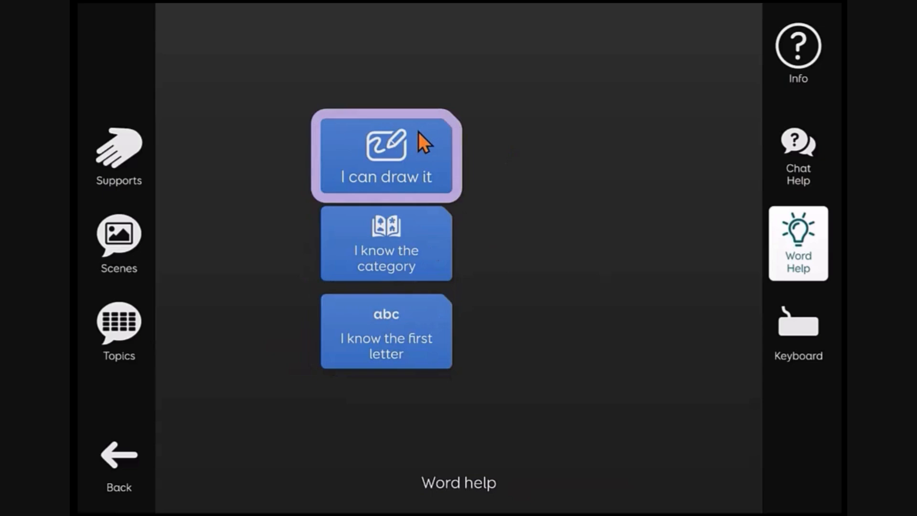
mouse_move(479, 164)
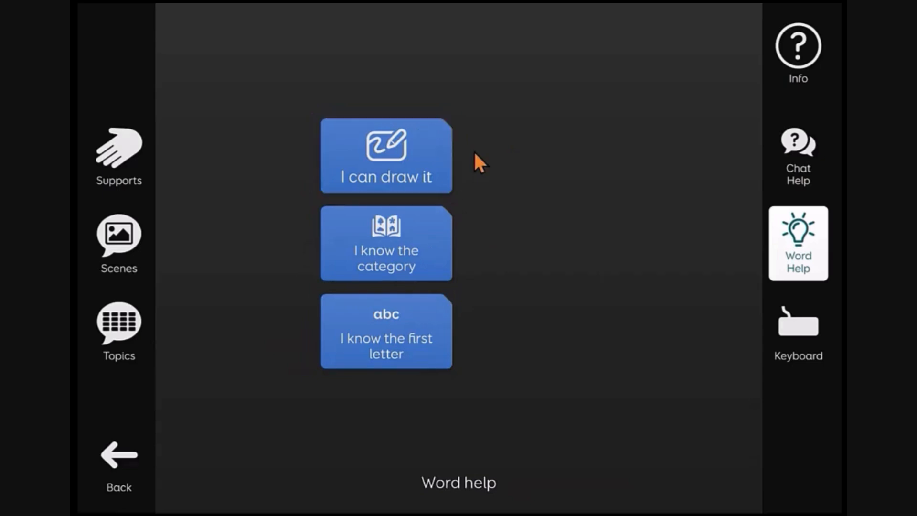
mouse_move(300, 80)
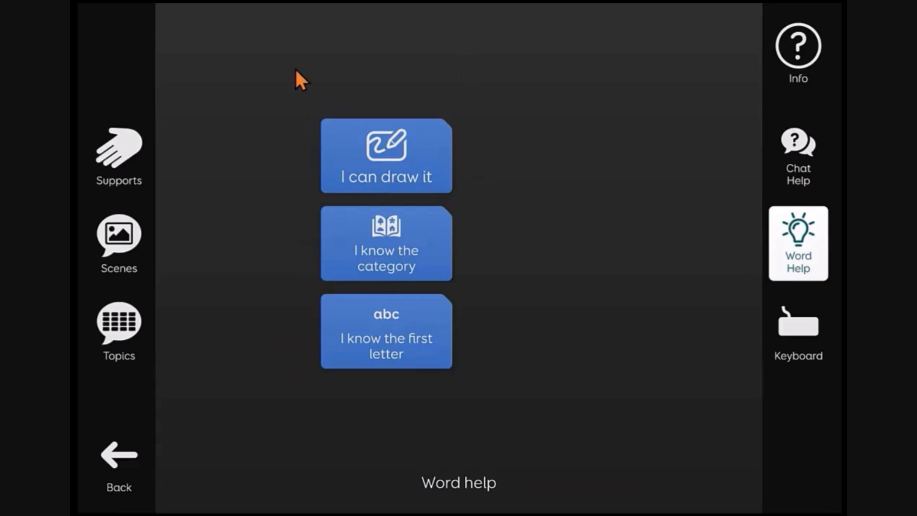
left_click(118, 157)
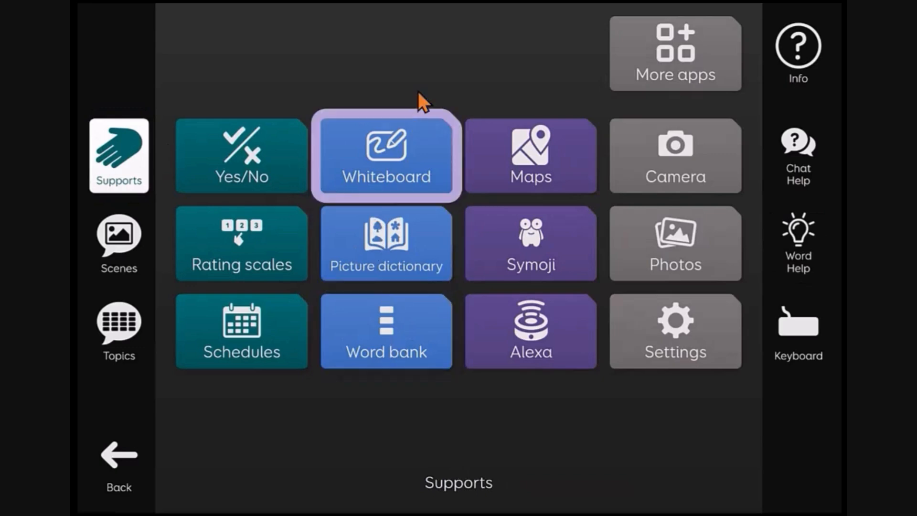
mouse_move(797, 243)
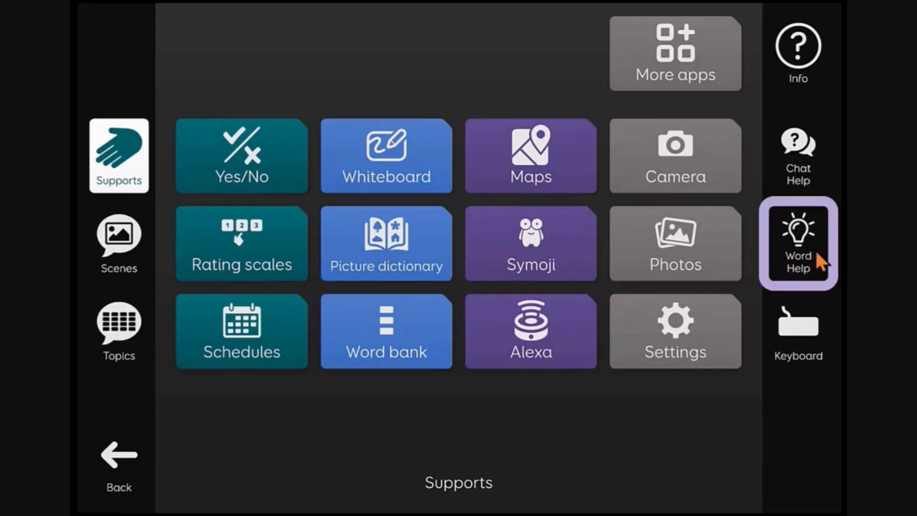
left_click(797, 243)
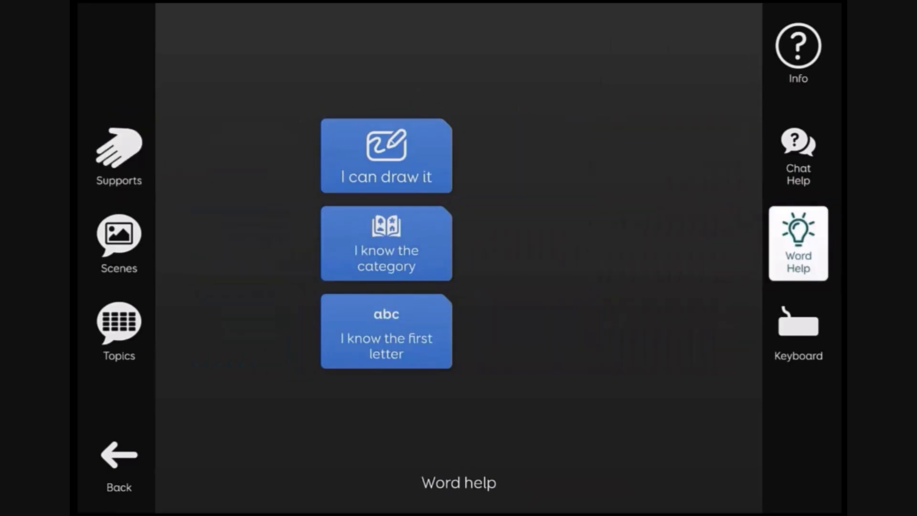
mouse_move(480, 126)
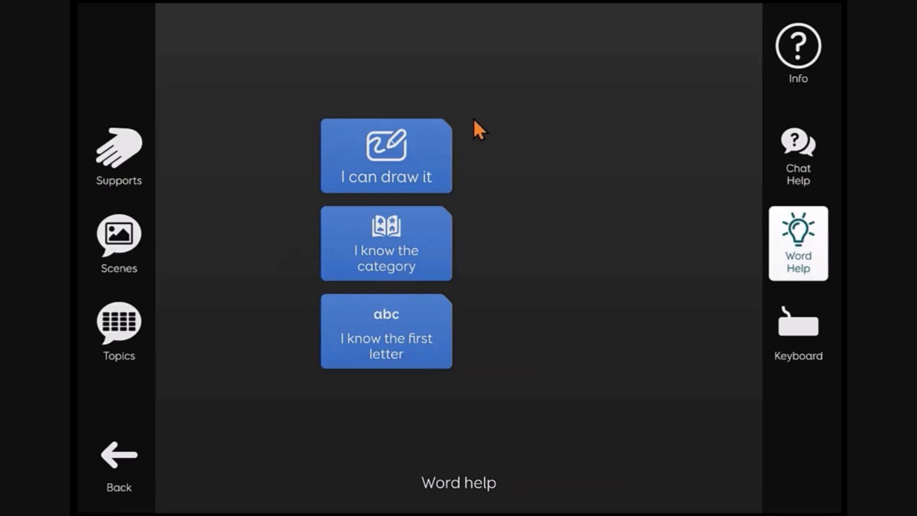
left_click(385, 331)
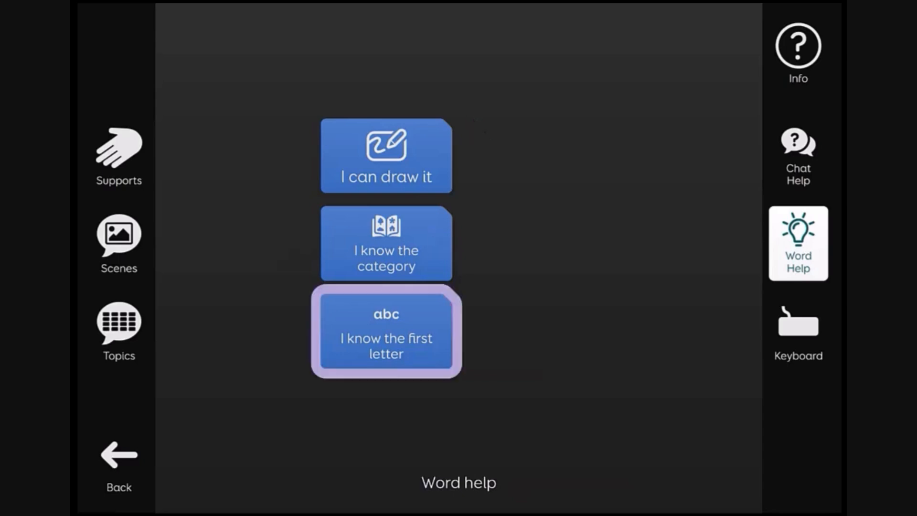
left_click(386, 155)
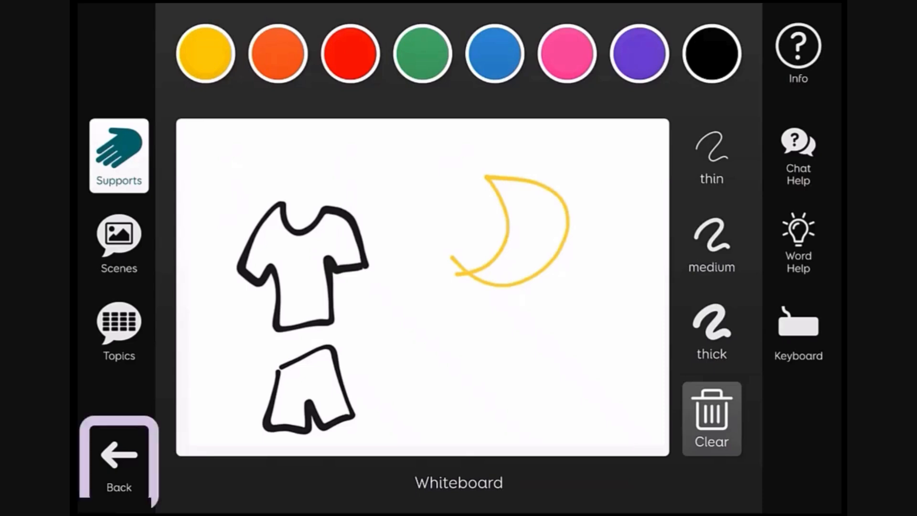
left_click(797, 243)
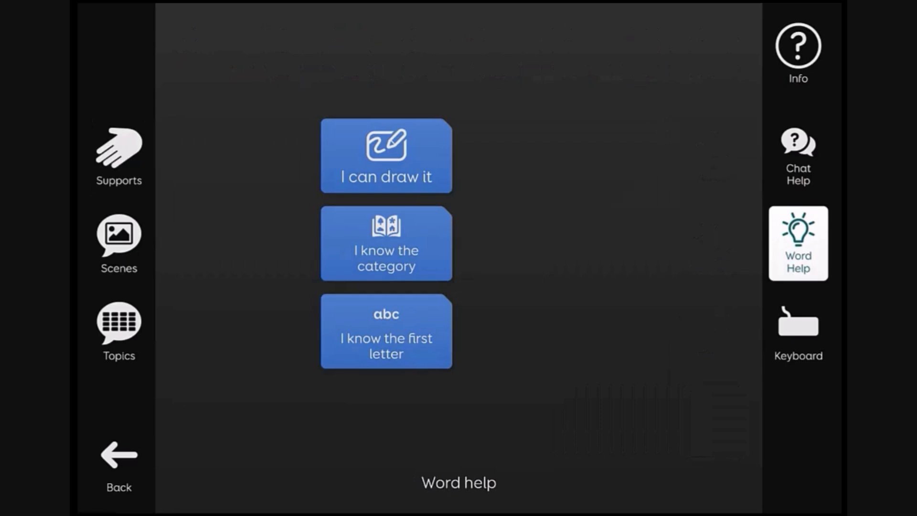
Browse the Clothes picture dictionary pages, then switch to the P word bank.
left_click(386, 243)
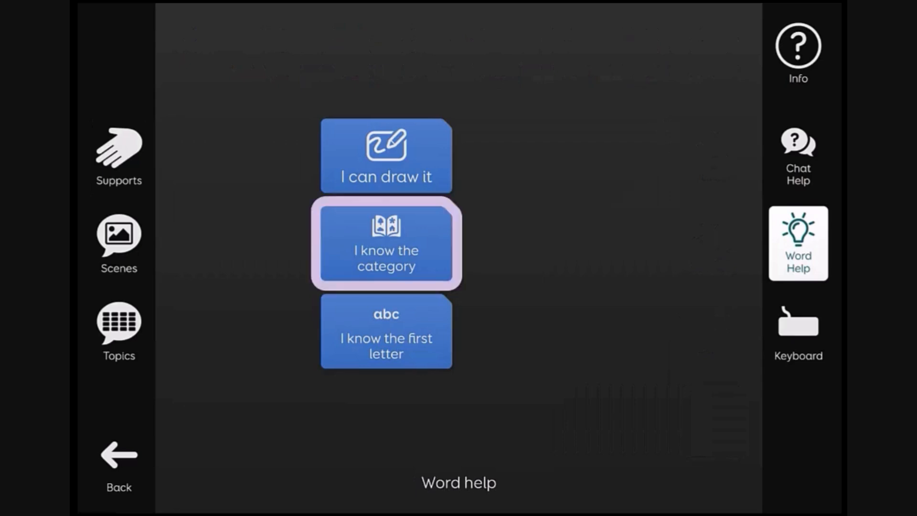
left_click(385, 244)
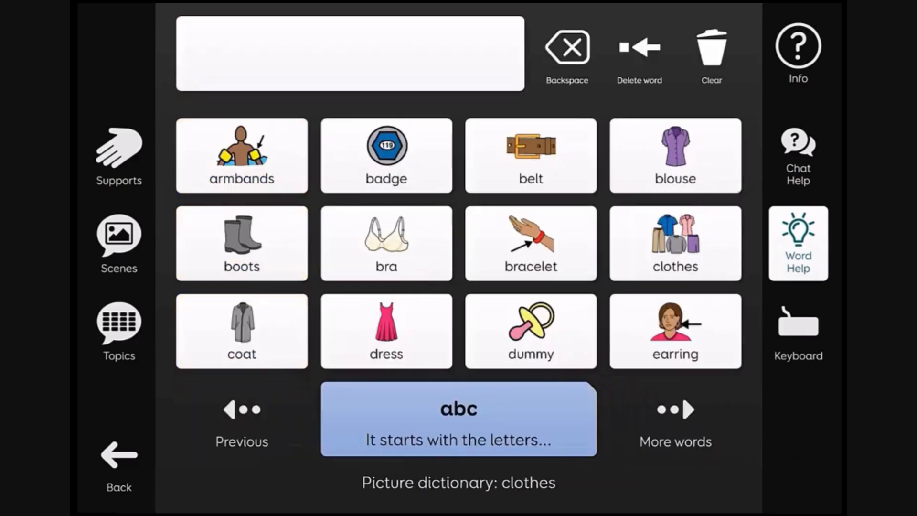
left_click(350, 53)
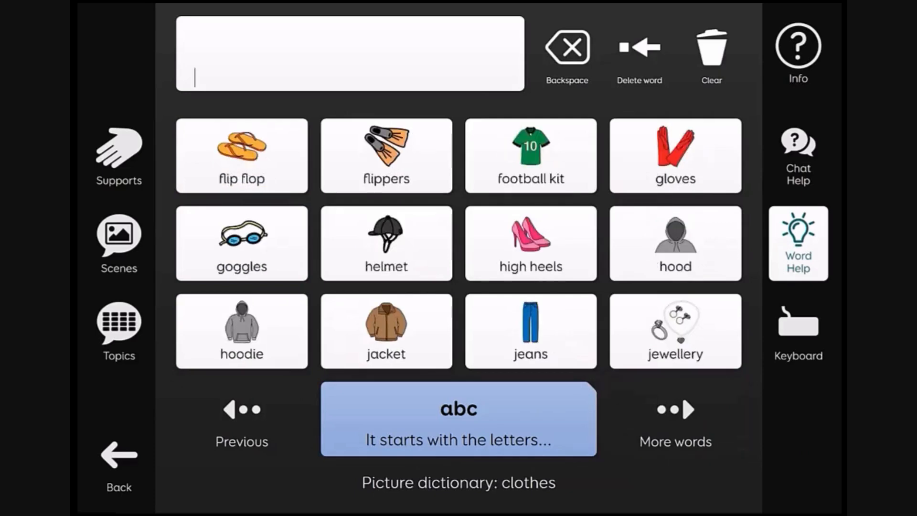
left_click(241, 410)
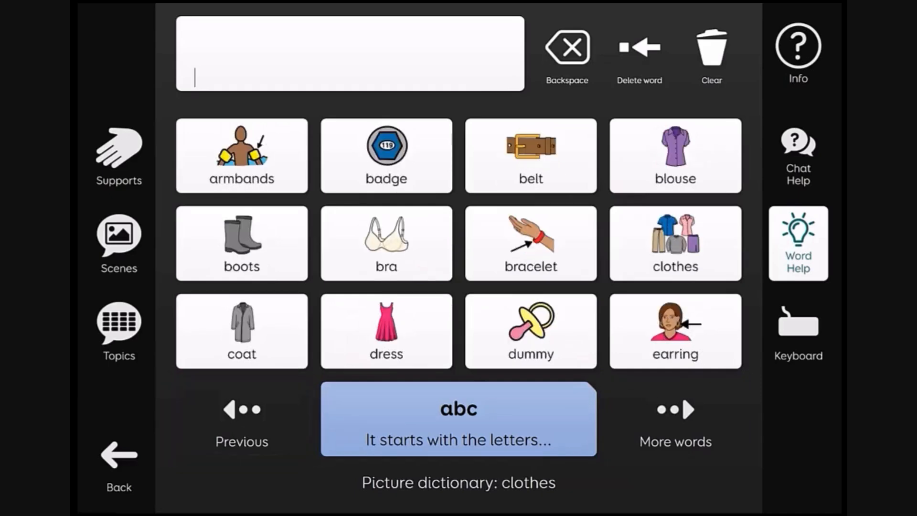
left_click(674, 419)
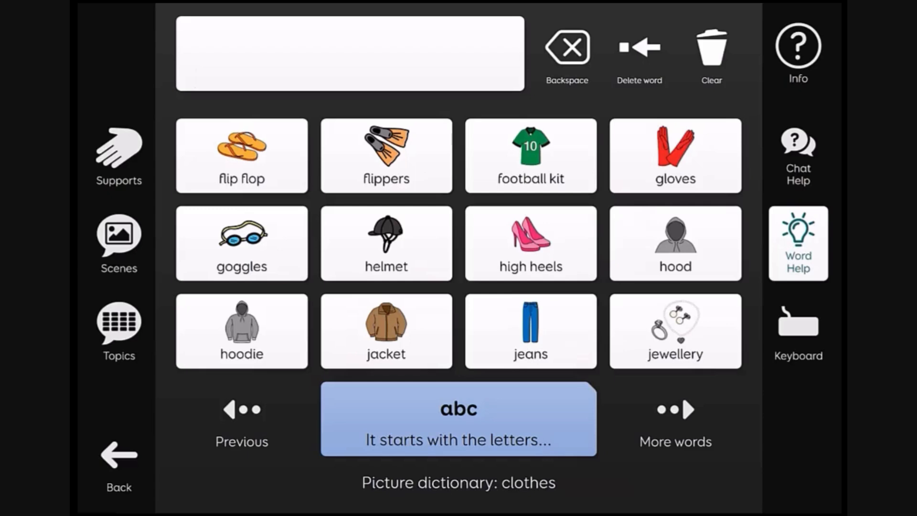
left_click(350, 53)
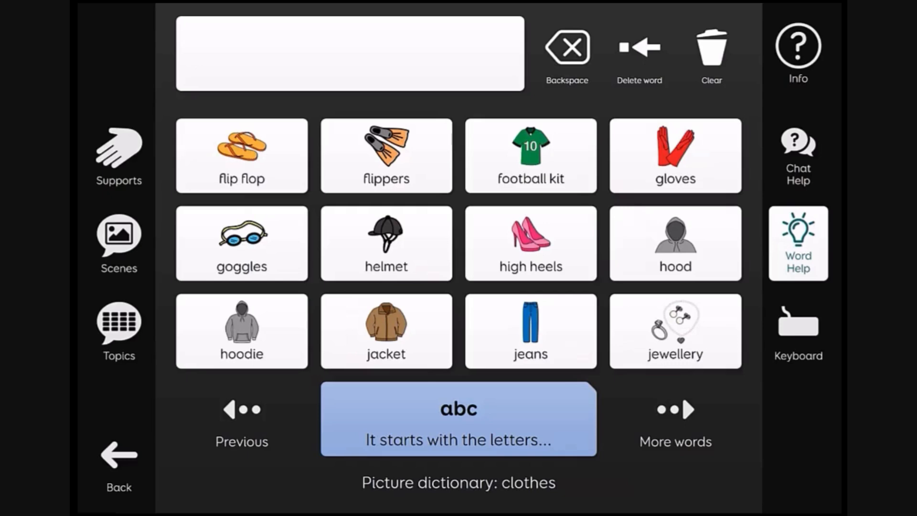
left_click(458, 419)
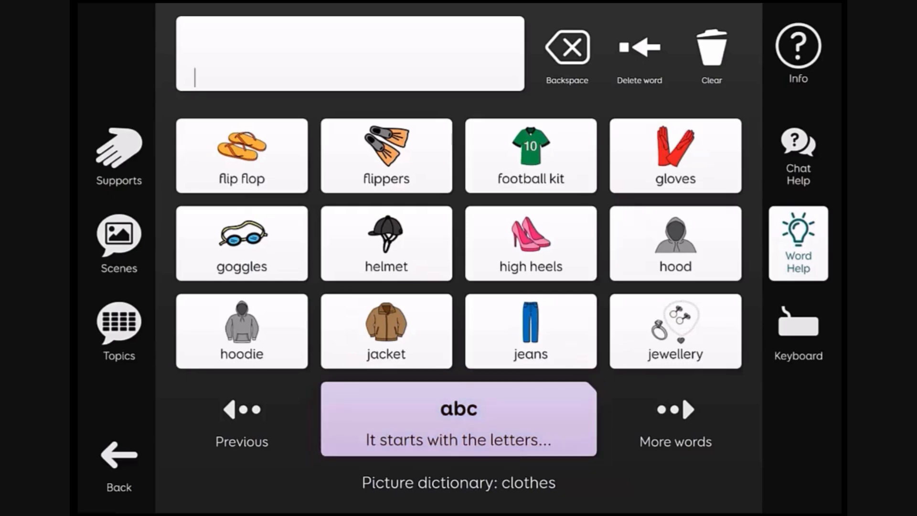
left_click(797, 331)
type("P")
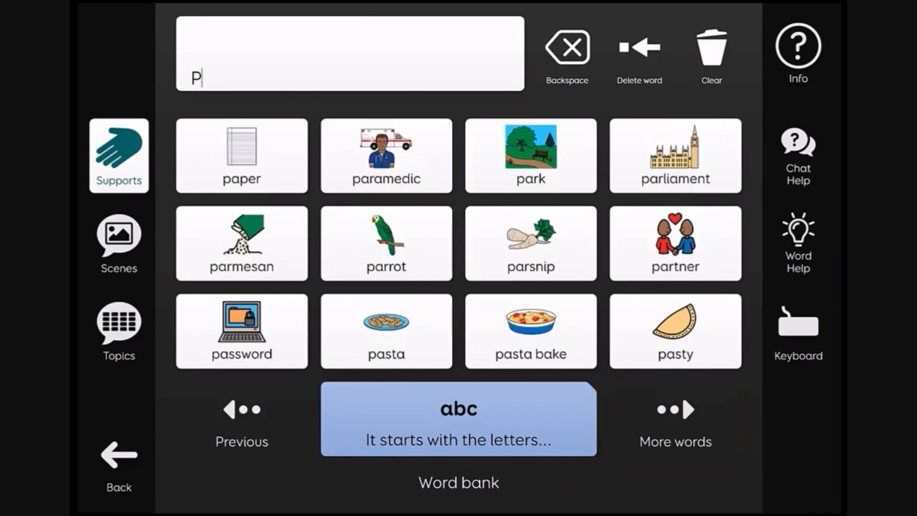
Page through P words, narrow to PY, and add pyjamas to the message bar.
left_click(674, 418)
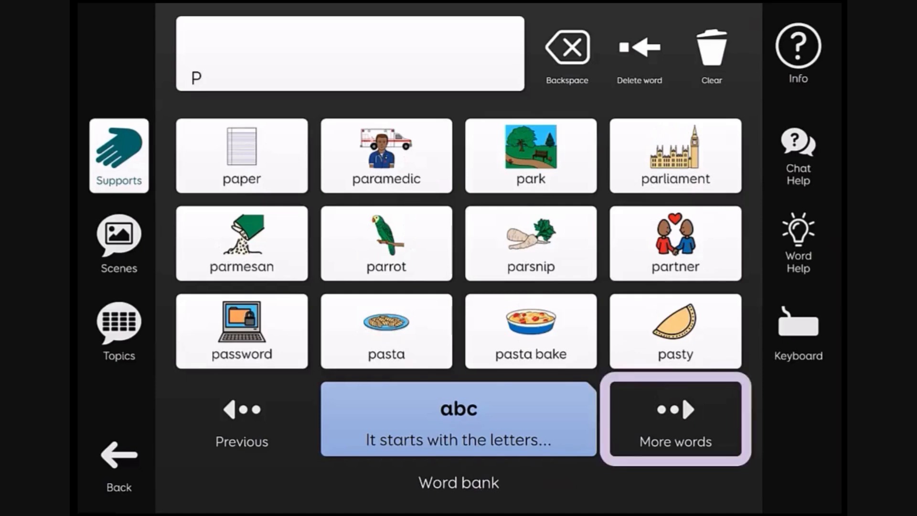
left_click(673, 418)
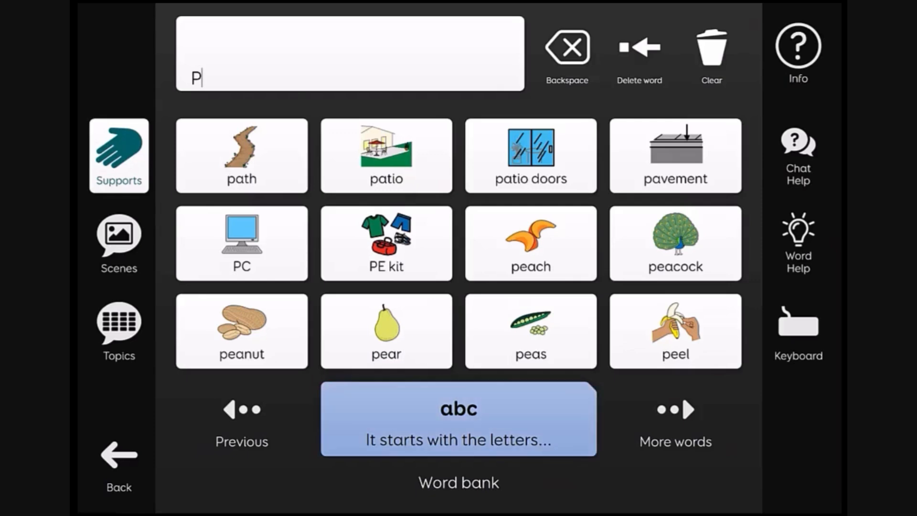
type("Y")
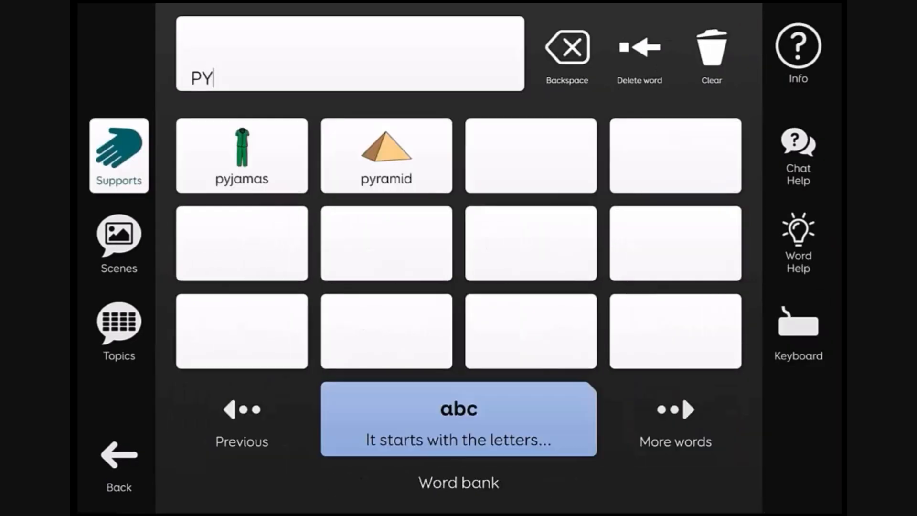
left_click(240, 156)
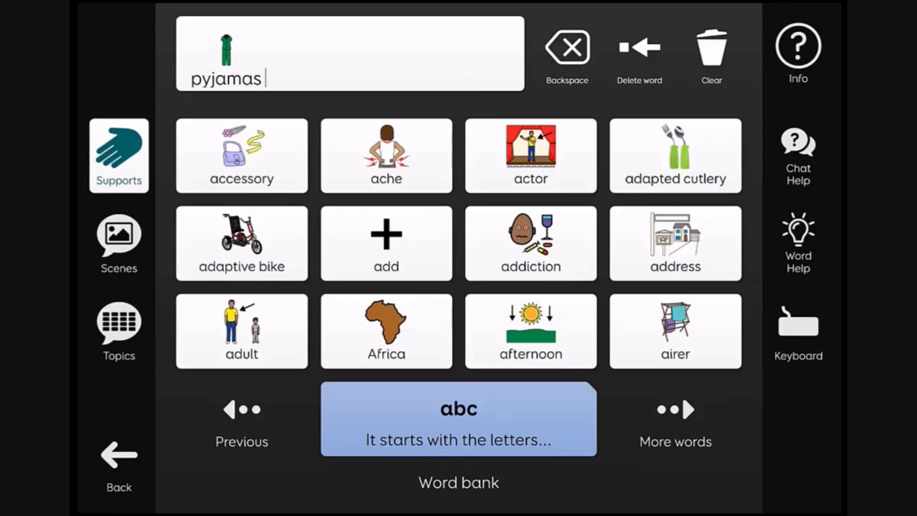
Open Settings via Supports, showing volume 90, brightness 100 and Change keyboard.
left_click(118, 154)
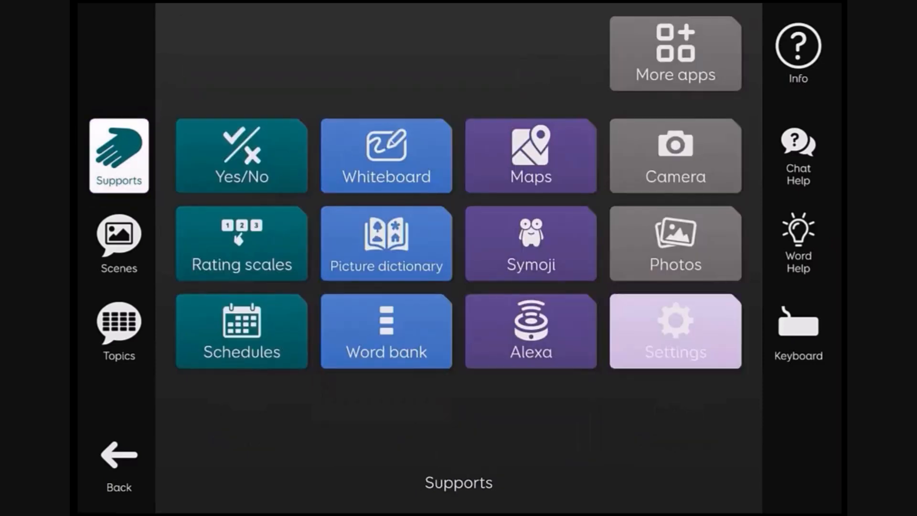
left_click(674, 331)
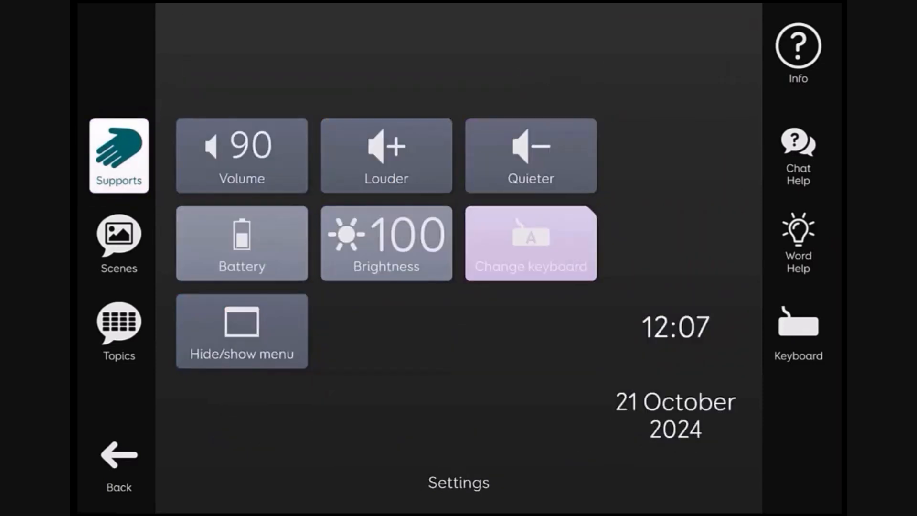